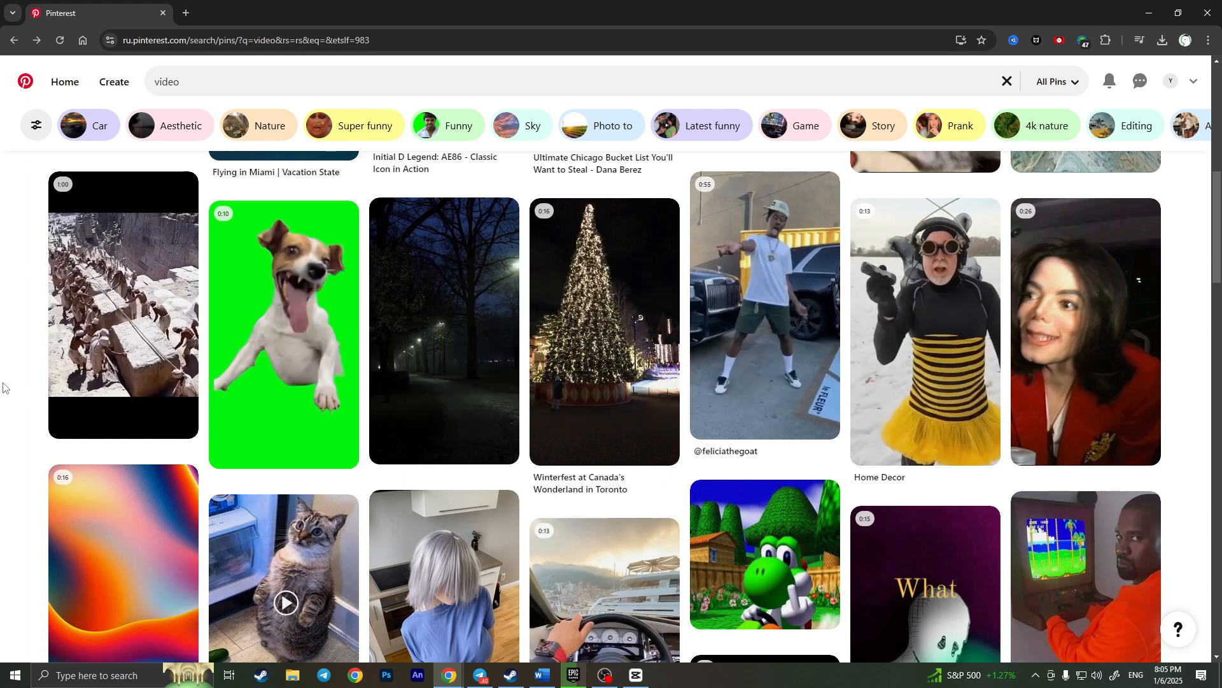
Browse the Pinterest video search results, peek at the dancing man pin and return to the results.
{"action": "scroll", "scroll_direction": "down", "scroll_amount": 3}
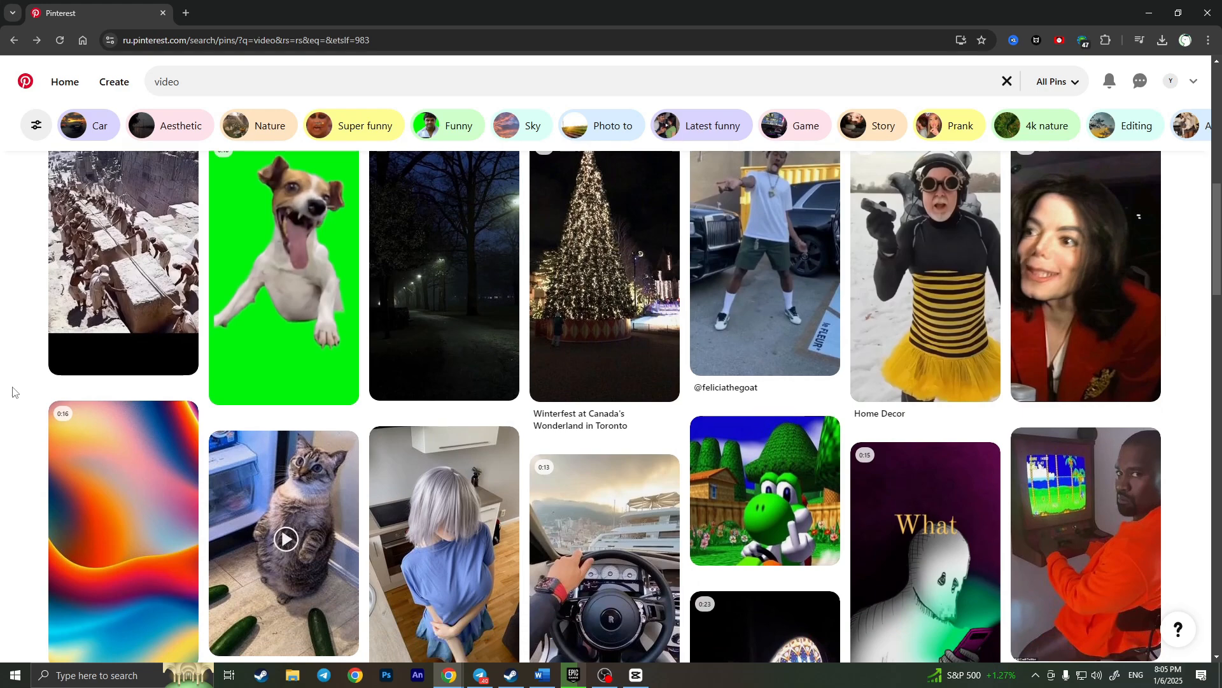
{"action": "scroll", "scroll_direction": "down", "scroll_amount": 3}
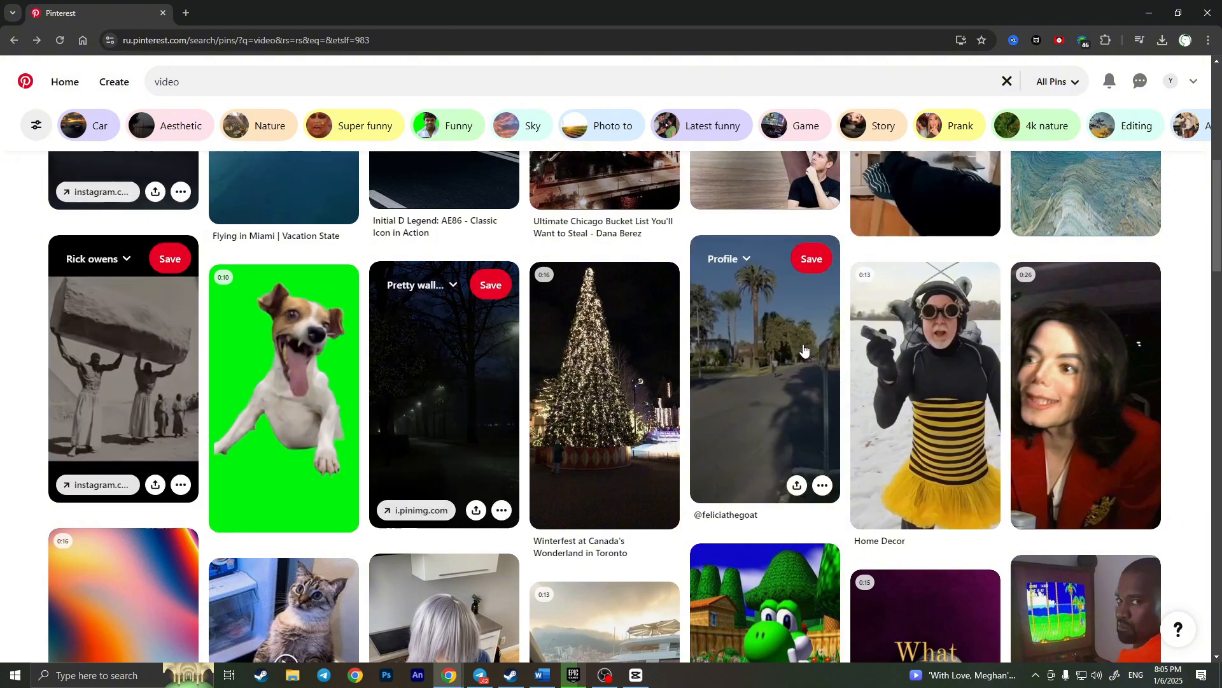
{"action": "left_click", "coordinate": [764, 367]}
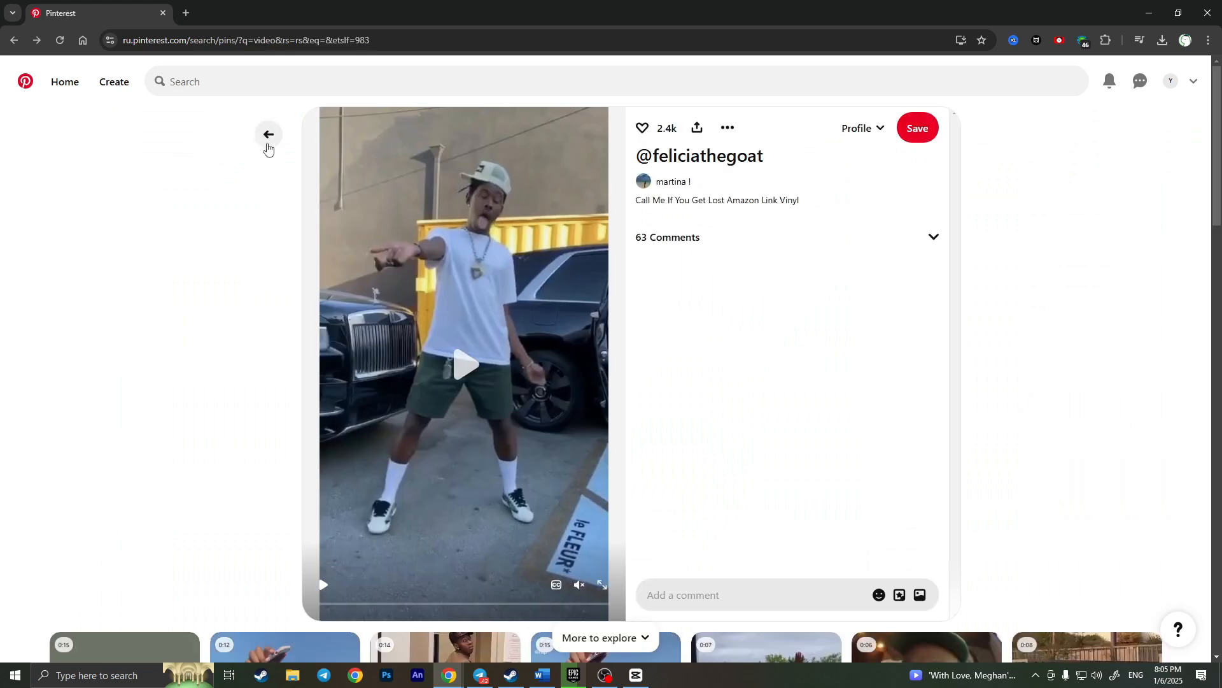
{"action": "left_click", "coordinate": [269, 134]}
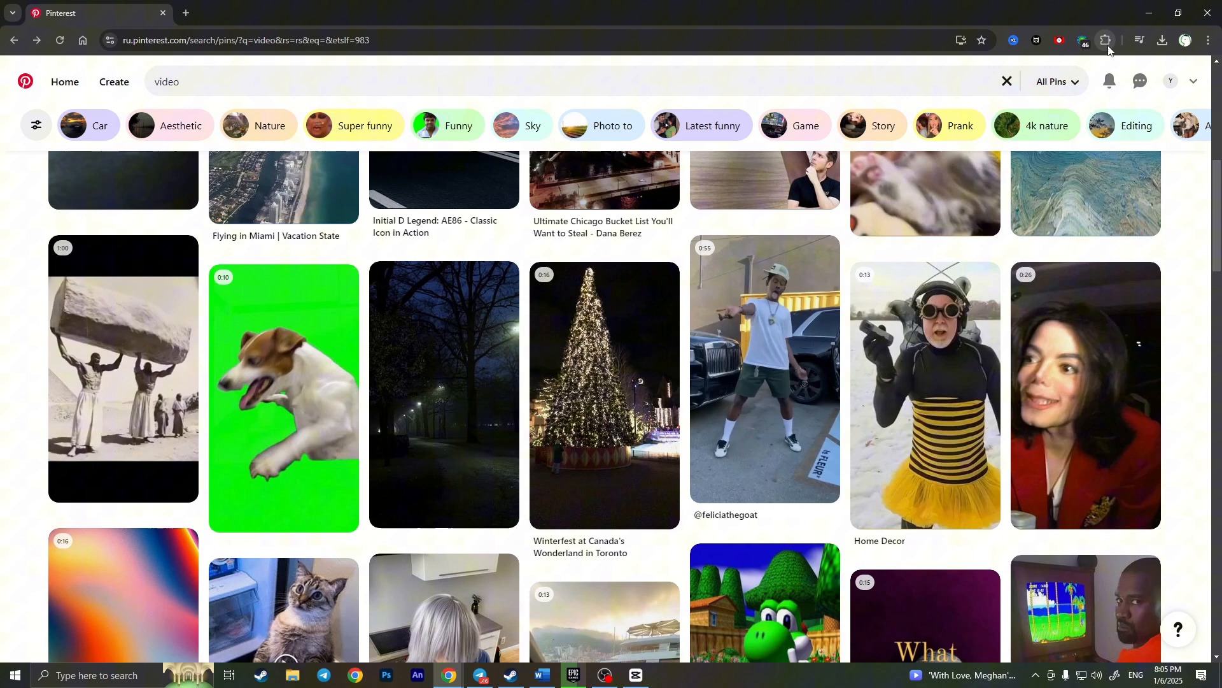
{"action": "mouse_move", "coordinate": [1103, 39]}
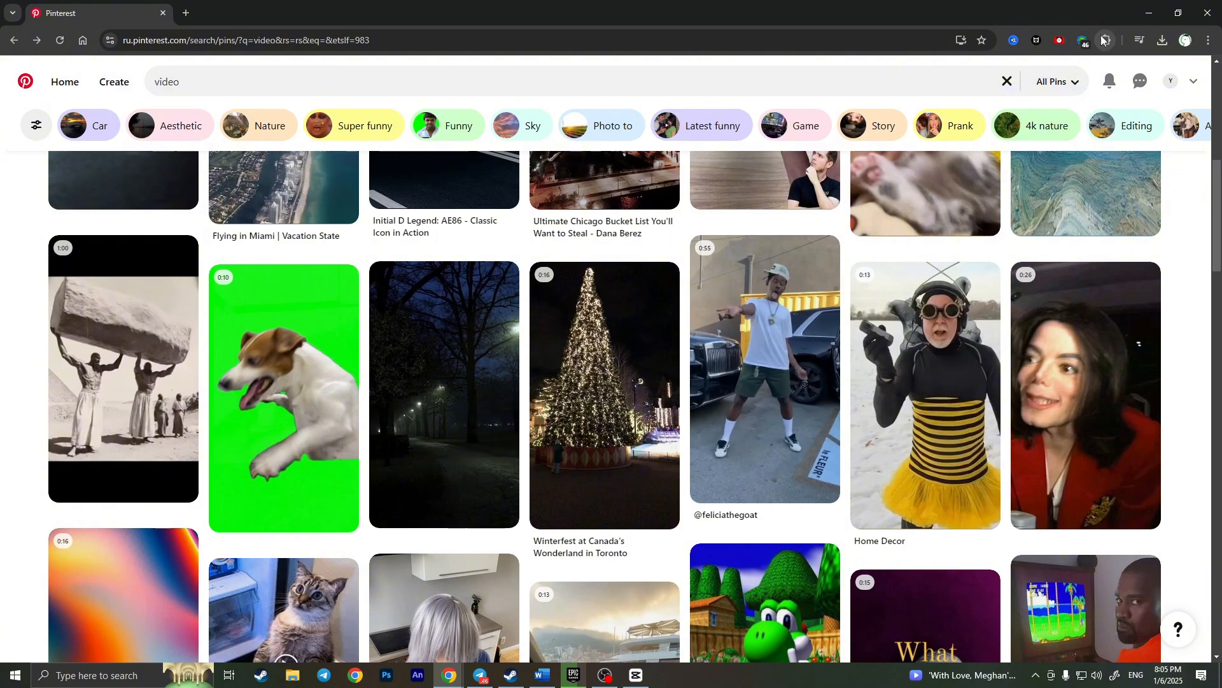
Reach the installed extensions page via Manage extensions and again via Settings > Extensions.
{"action": "left_click", "coordinate": [1105, 39]}
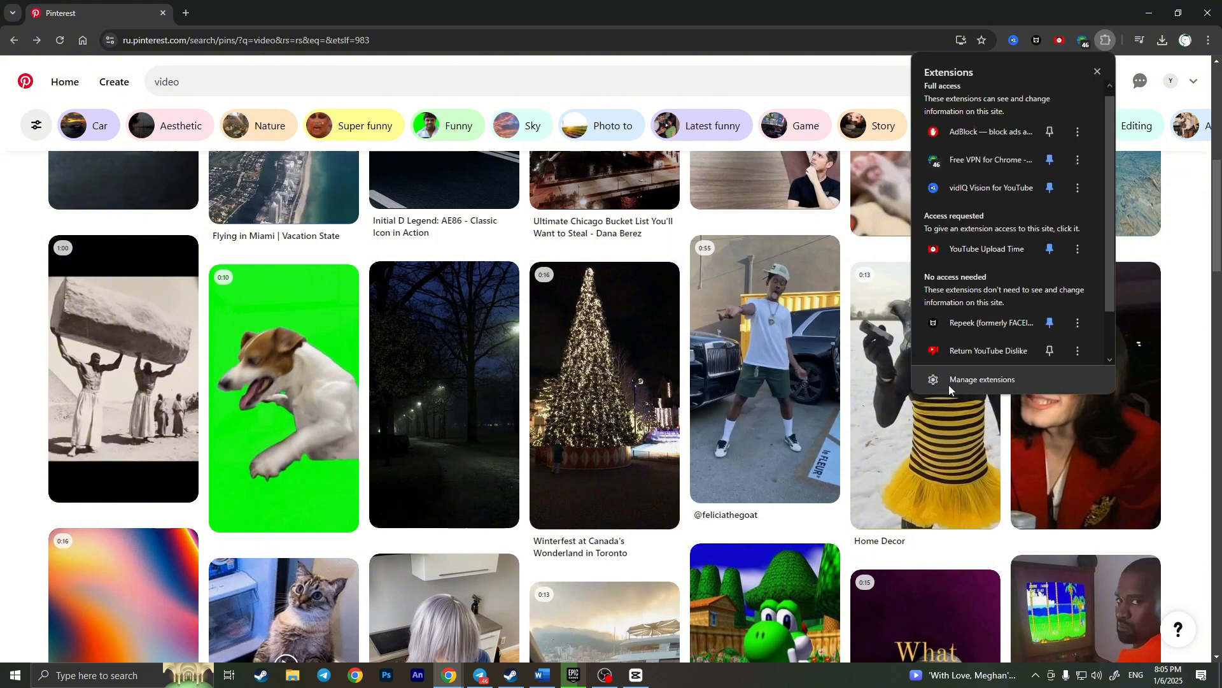
{"action": "left_click", "coordinate": [982, 382]}
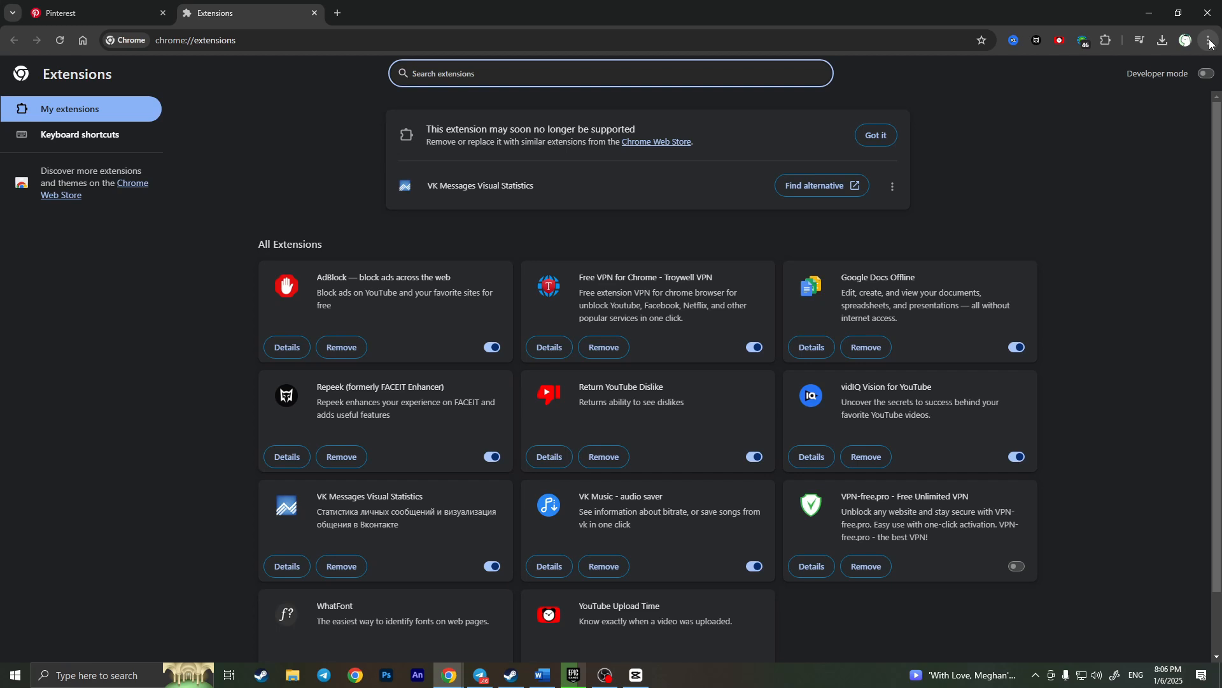
{"action": "mouse_move", "coordinate": [1209, 40]}
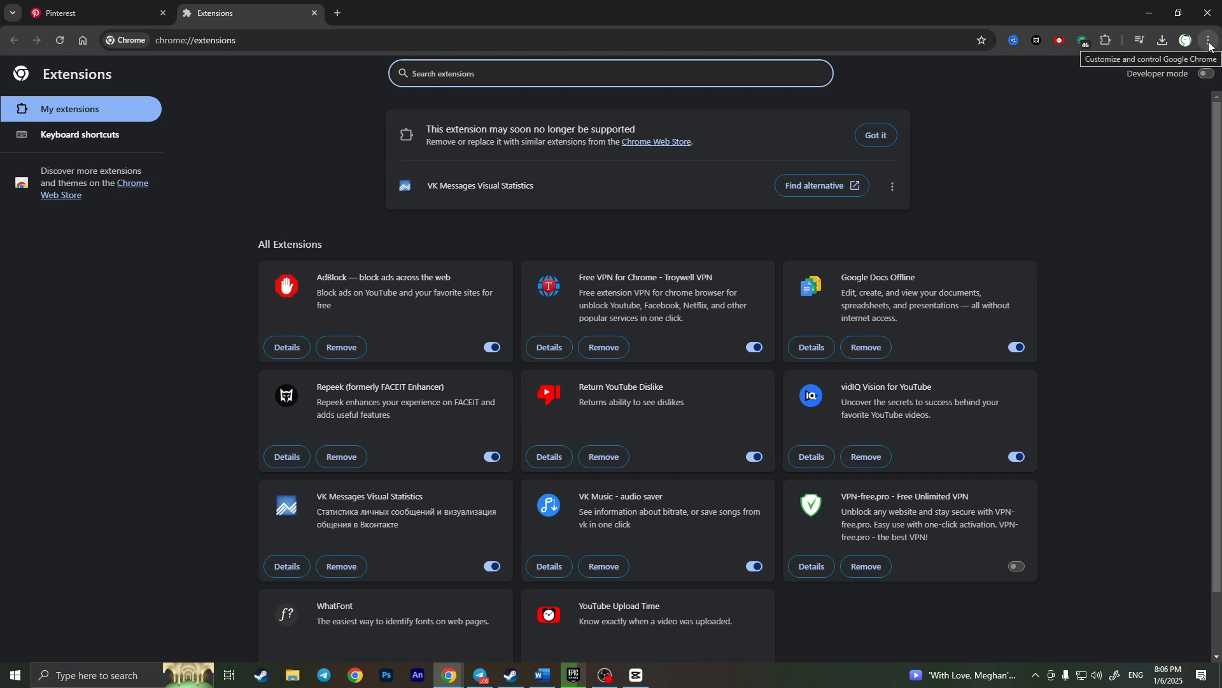
{"action": "left_click", "coordinate": [1210, 39]}
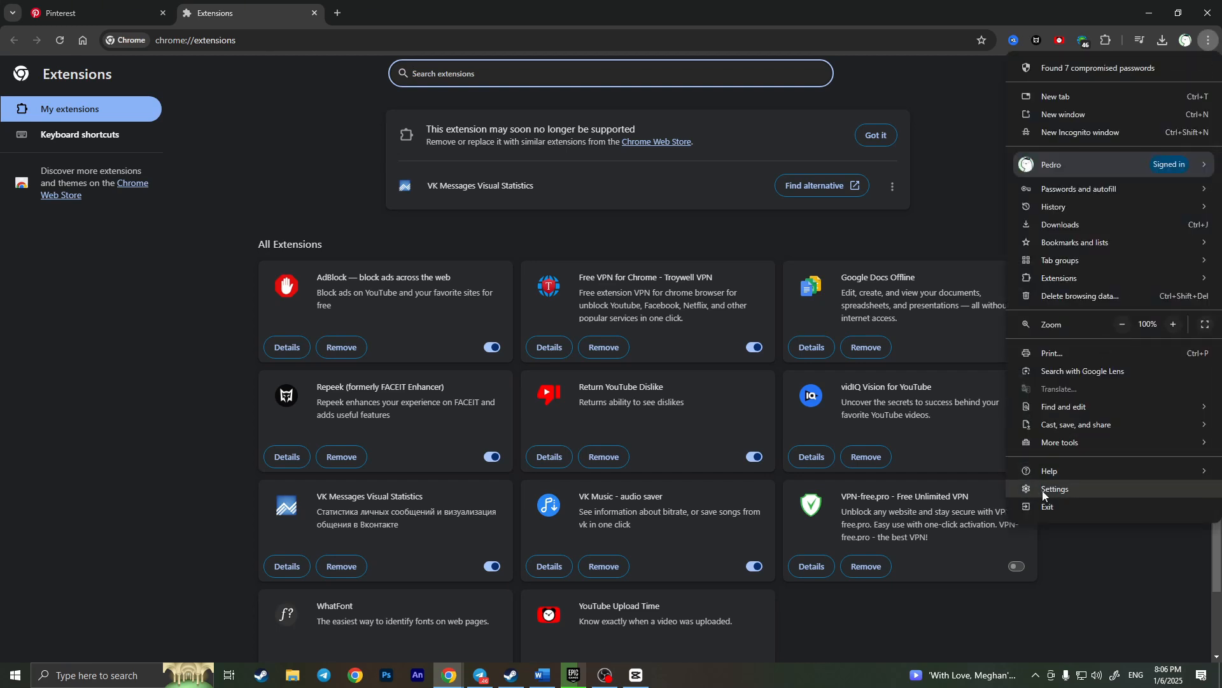
{"action": "left_click", "coordinate": [1056, 491]}
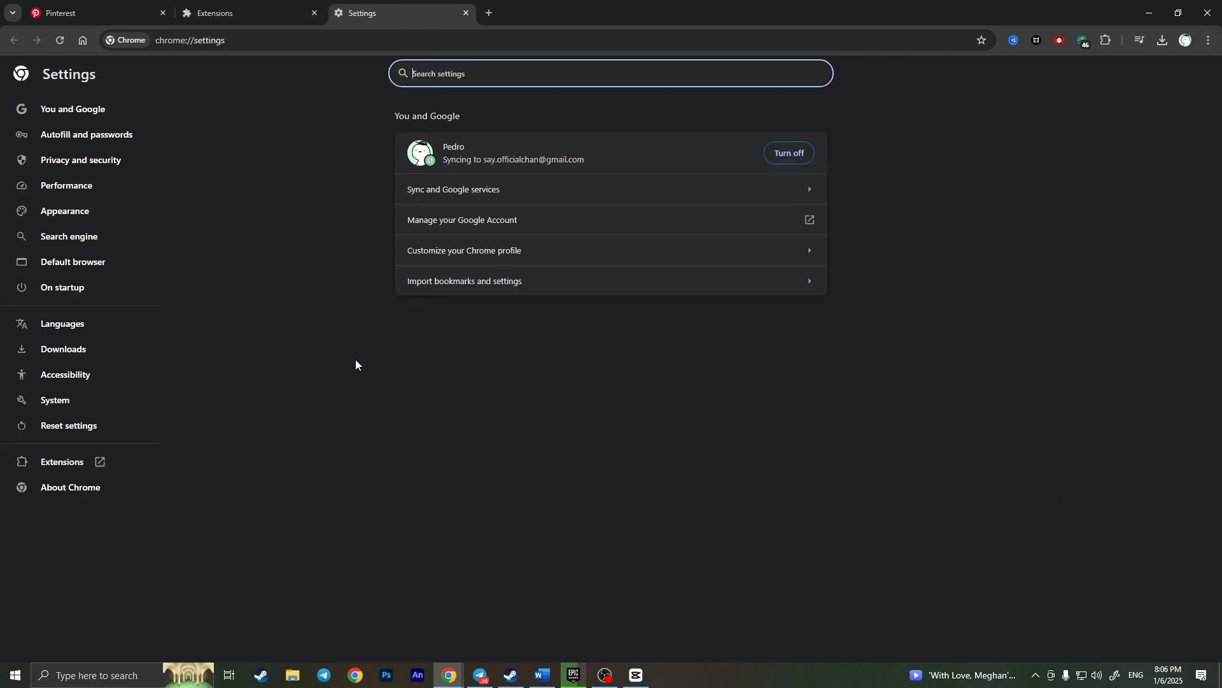
{"action": "mouse_move", "coordinate": [74, 467]}
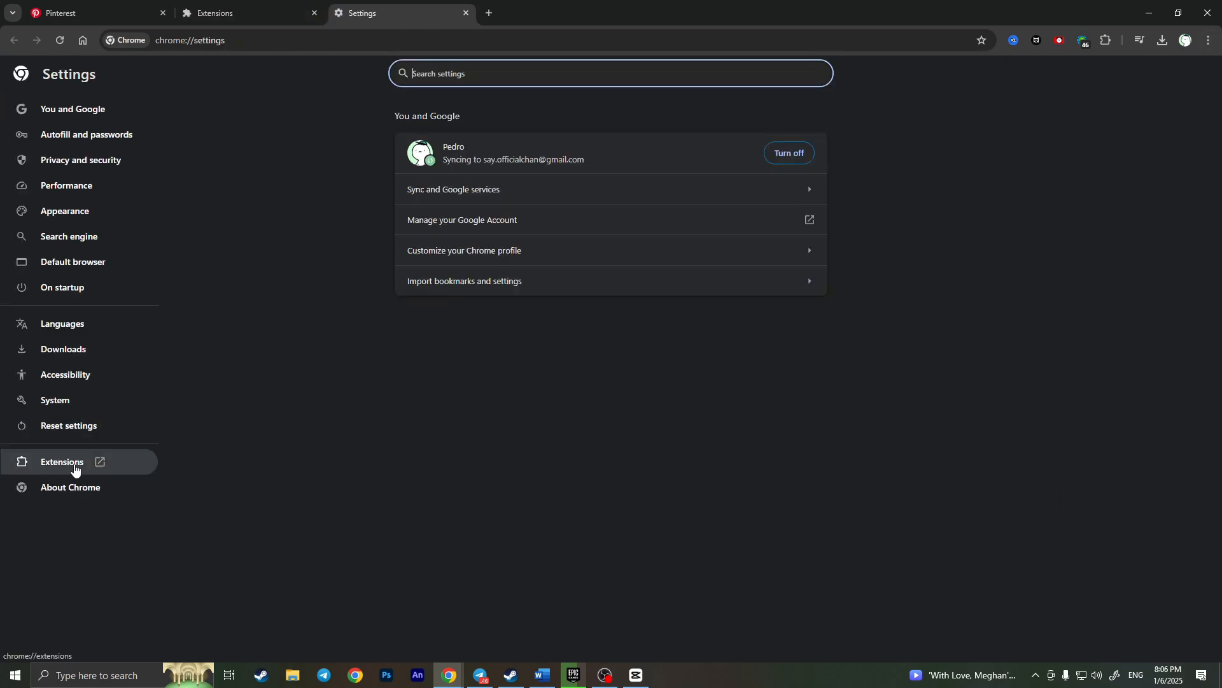
{"action": "left_click", "coordinate": [61, 461]}
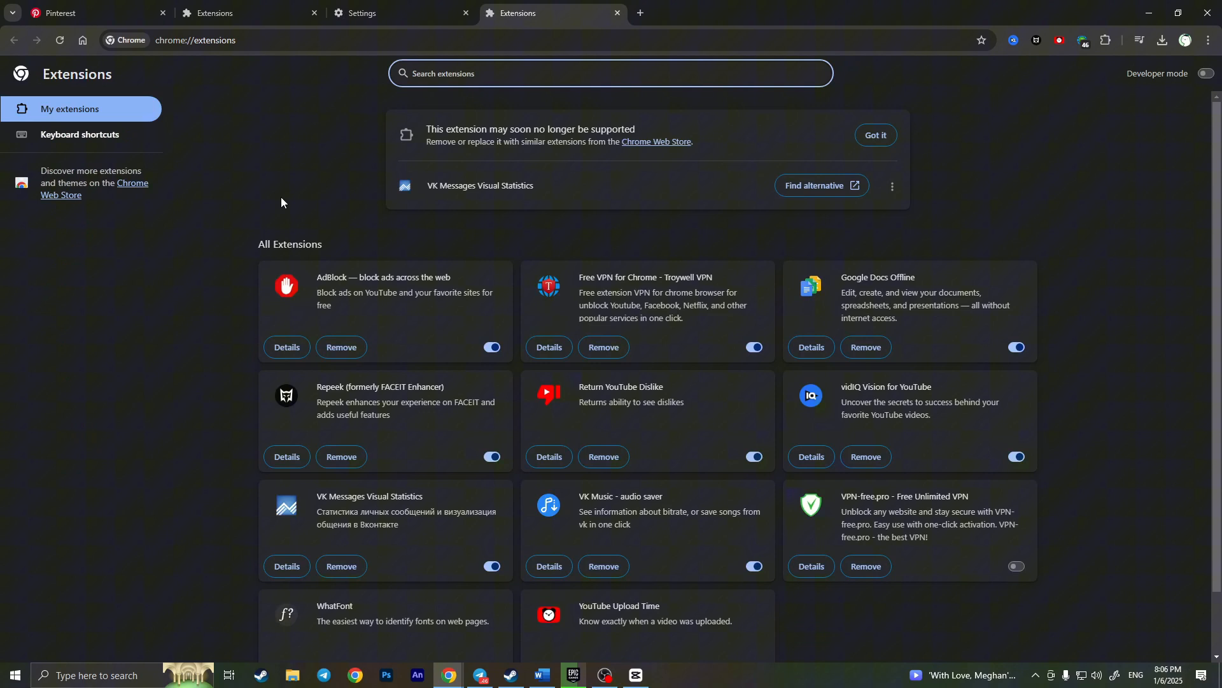
{"action": "mouse_move", "coordinate": [267, 145]}
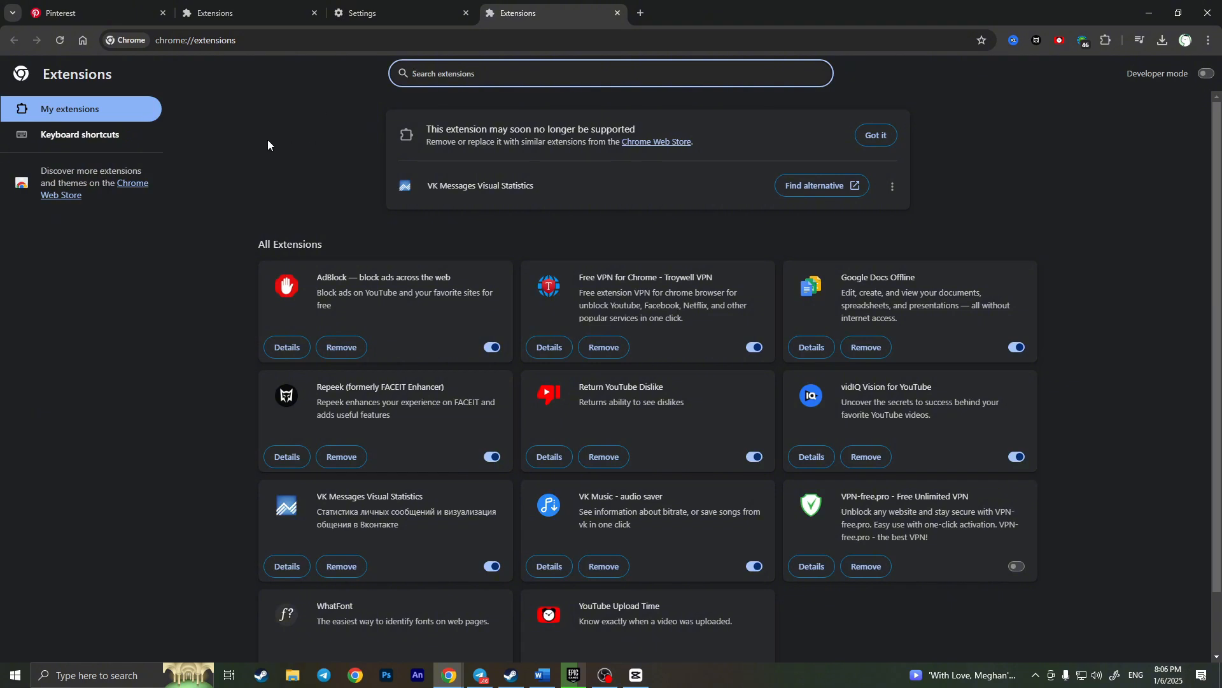
{"action": "mouse_move", "coordinate": [132, 188]}
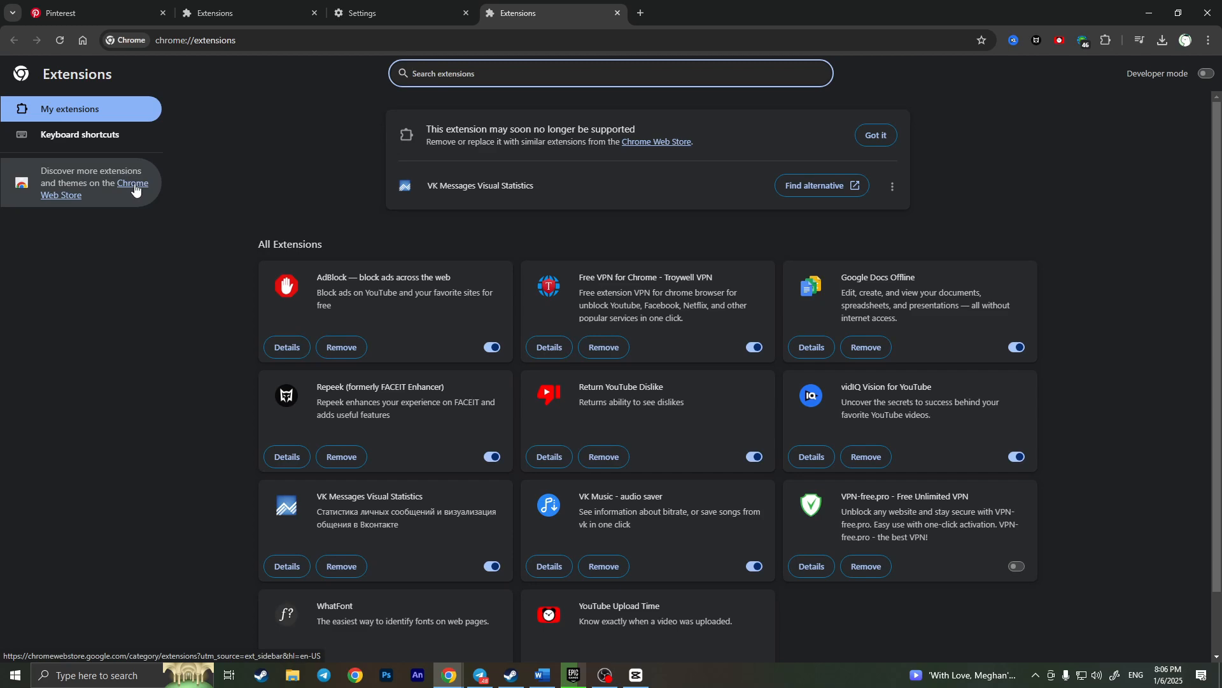
Search the Chrome Web Store for "video" and open the Video Downloader Professional listing.
{"action": "left_click", "coordinate": [134, 188]}
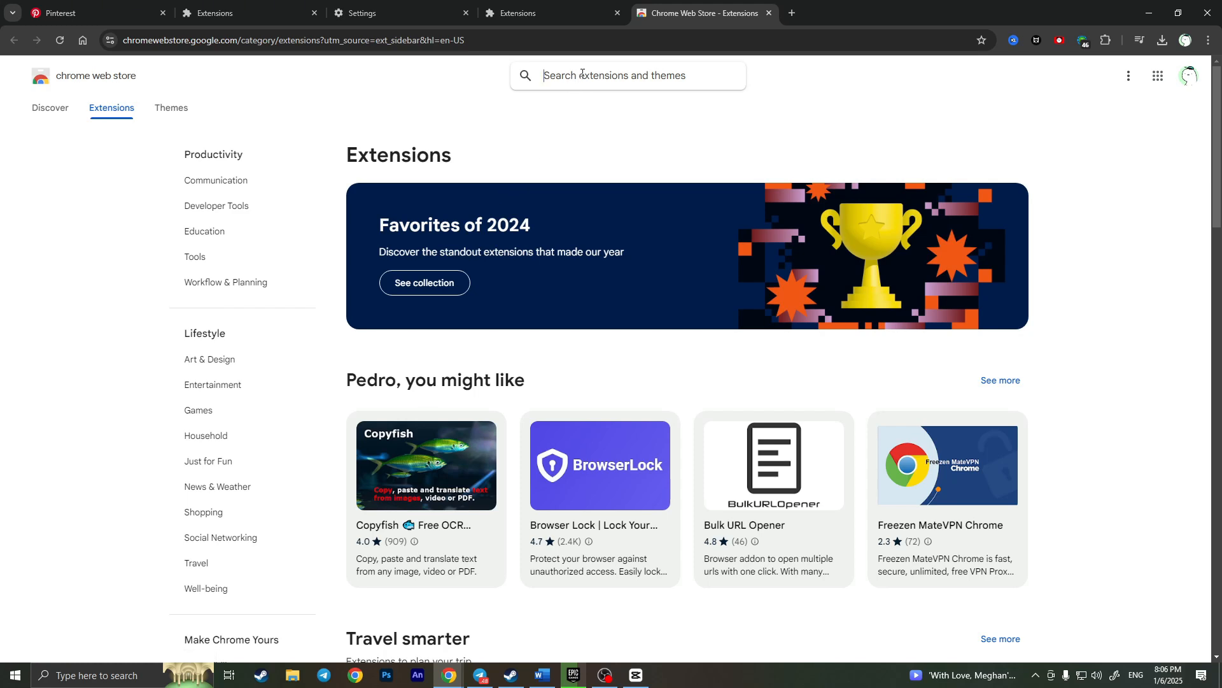
{"action": "type", "text": "vide"}
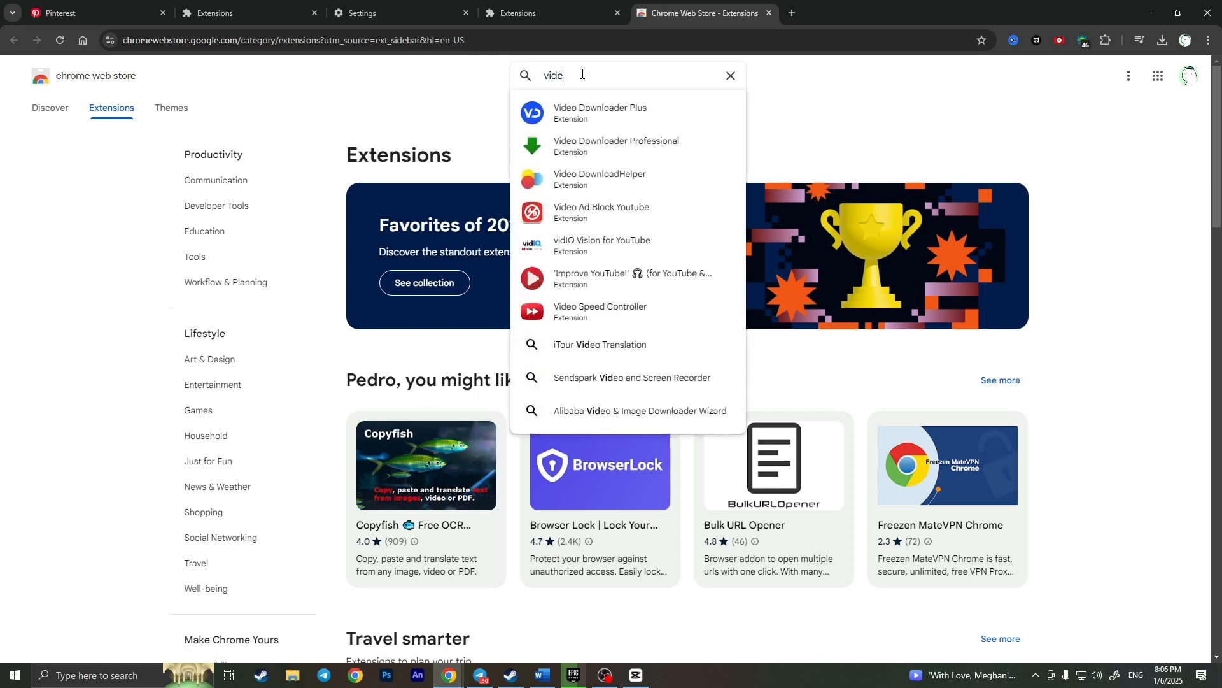
{"action": "type", "text": "o"}
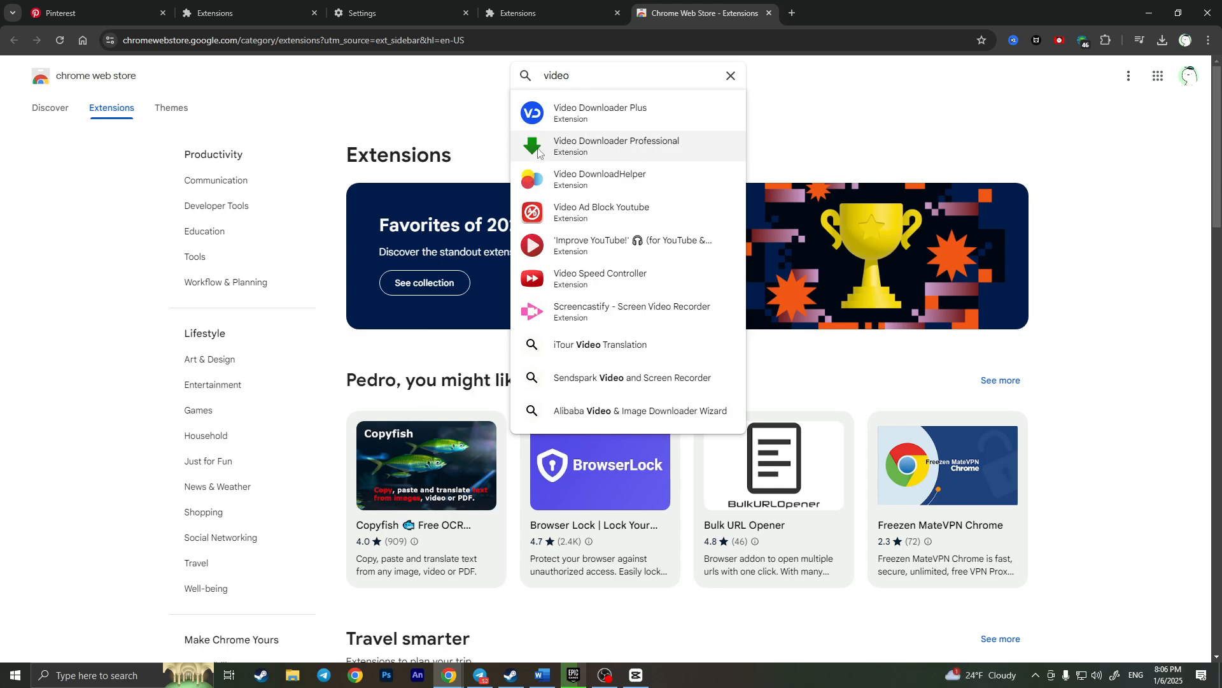
{"action": "left_click", "coordinate": [616, 146]}
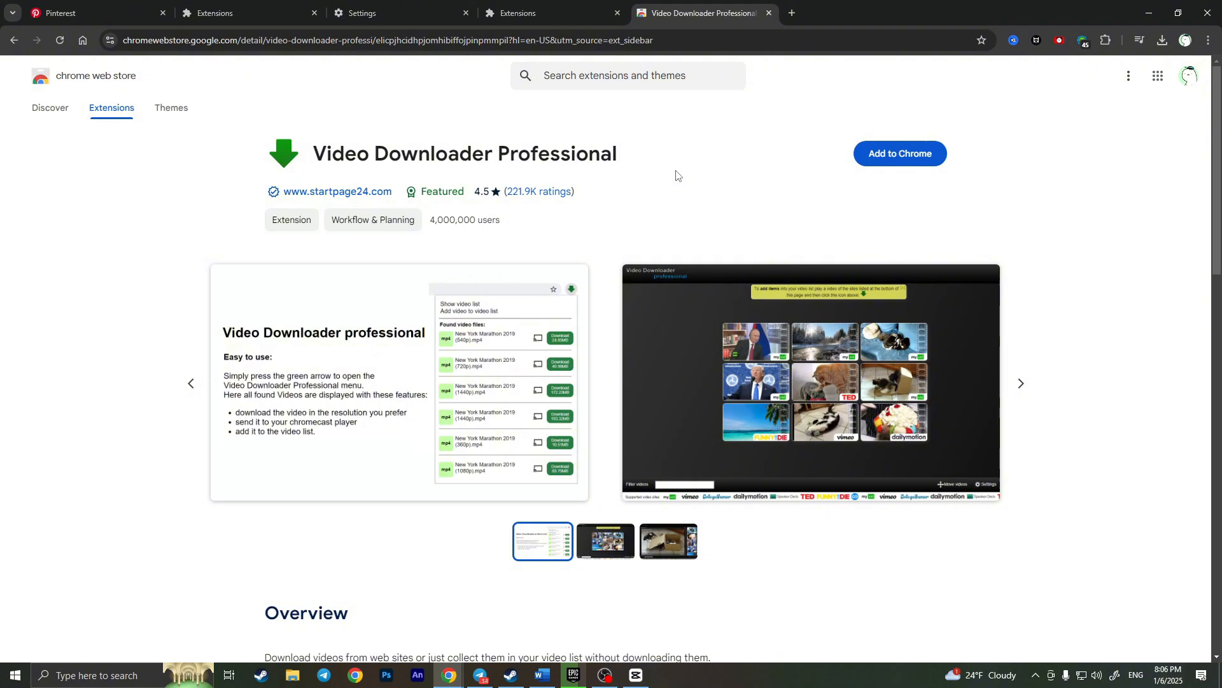
Add Video Downloader Professional to Chrome and confirm the install.
{"action": "left_click", "coordinate": [899, 153]}
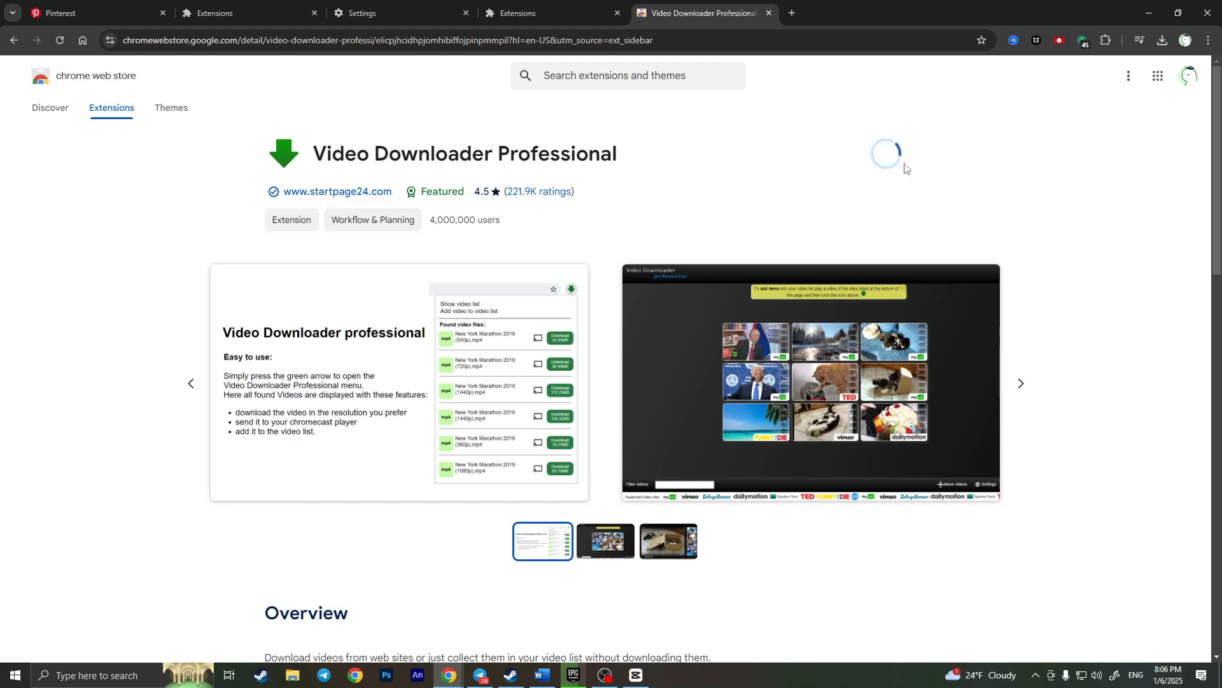
{"action": "left_click", "coordinate": [885, 152]}
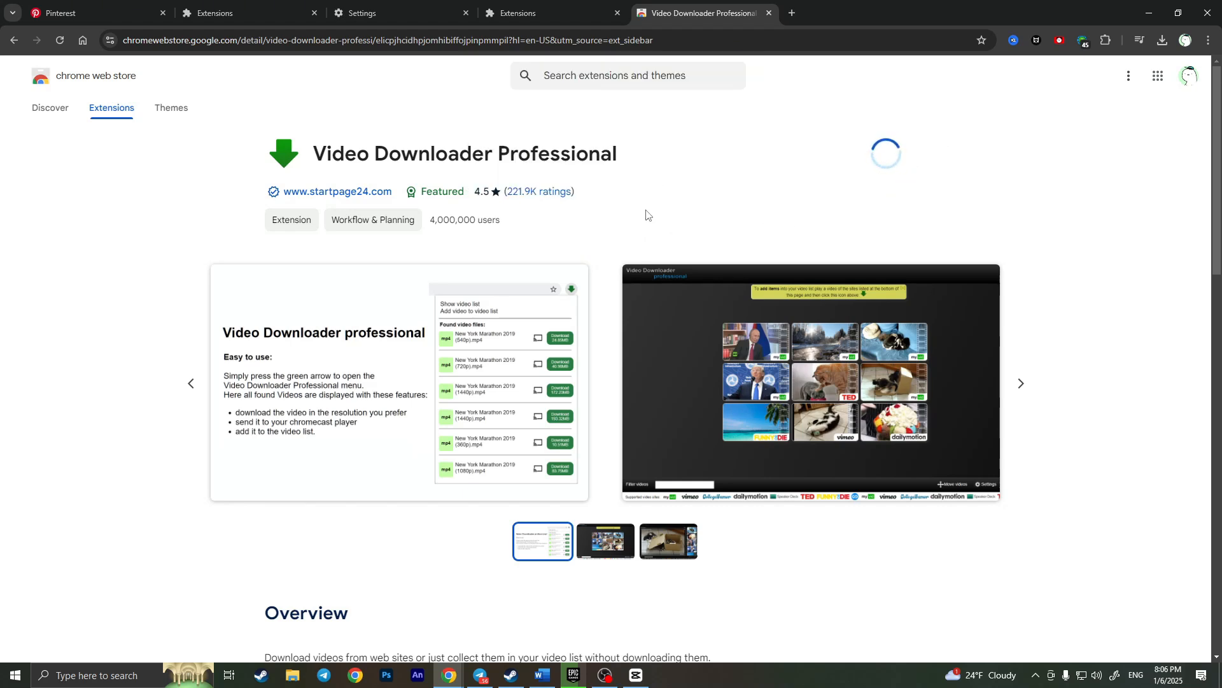
{"action": "mouse_move", "coordinate": [943, 158]}
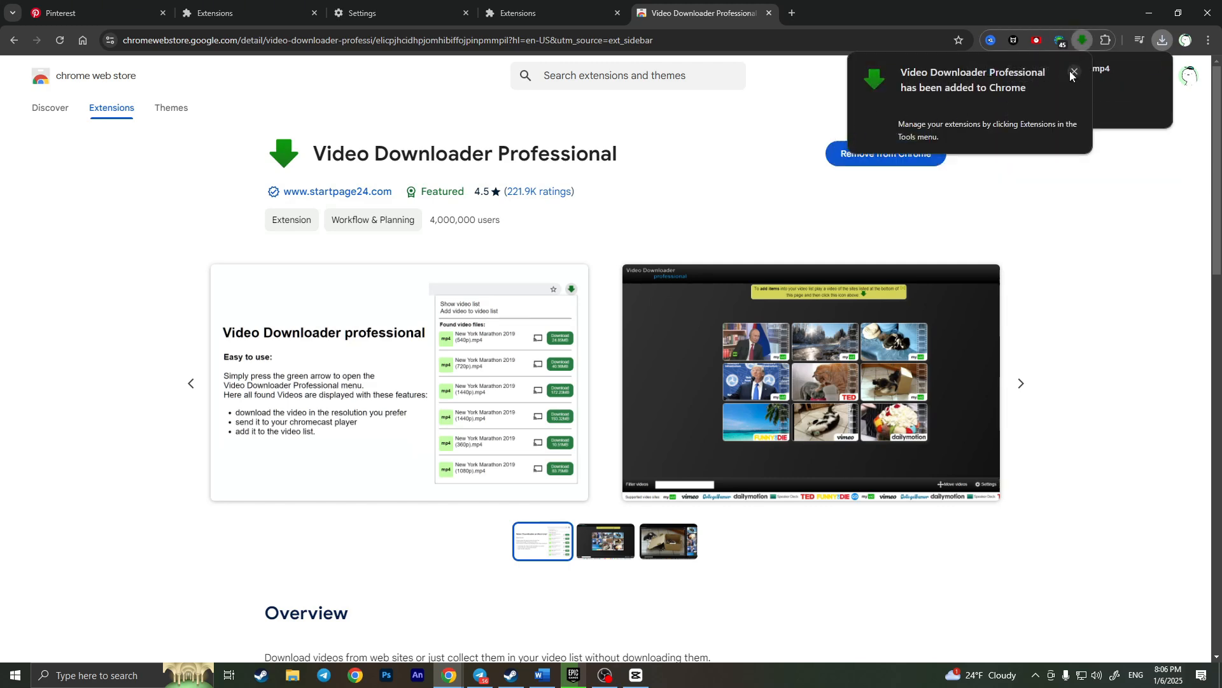
Dismiss the install notice, pin Video Downloader Professional from the extensions list and return to Pinterest.
{"action": "left_click", "coordinate": [1071, 74]}
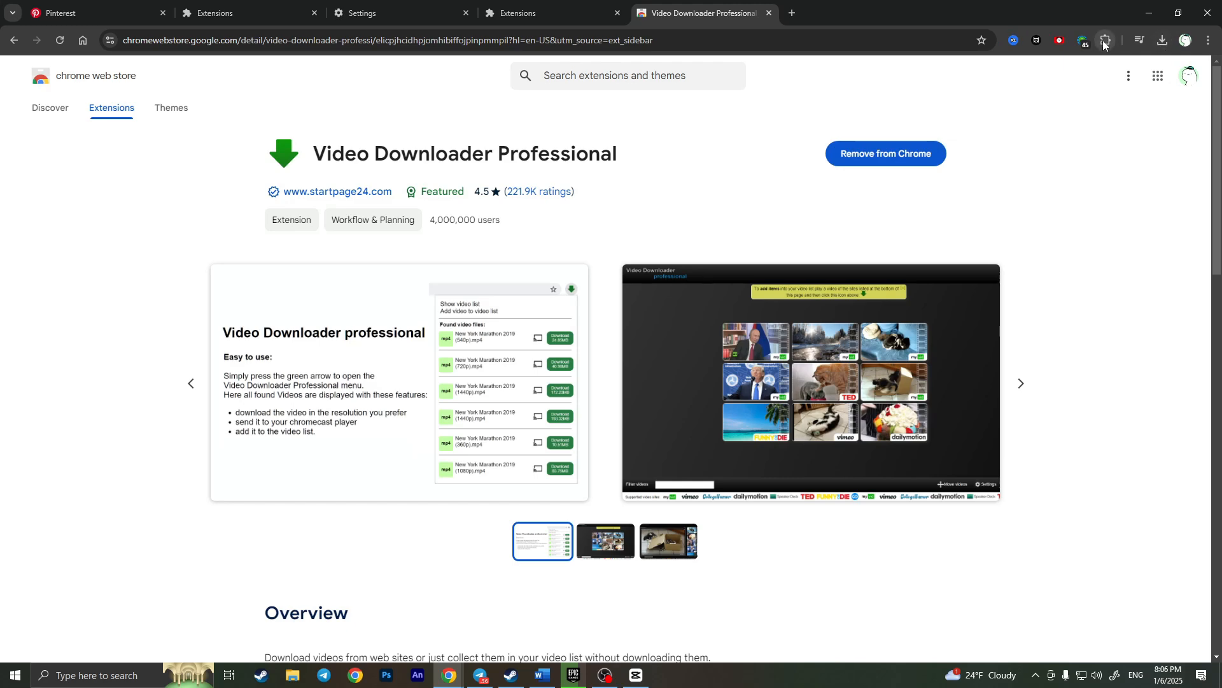
{"action": "left_click", "coordinate": [1104, 40]}
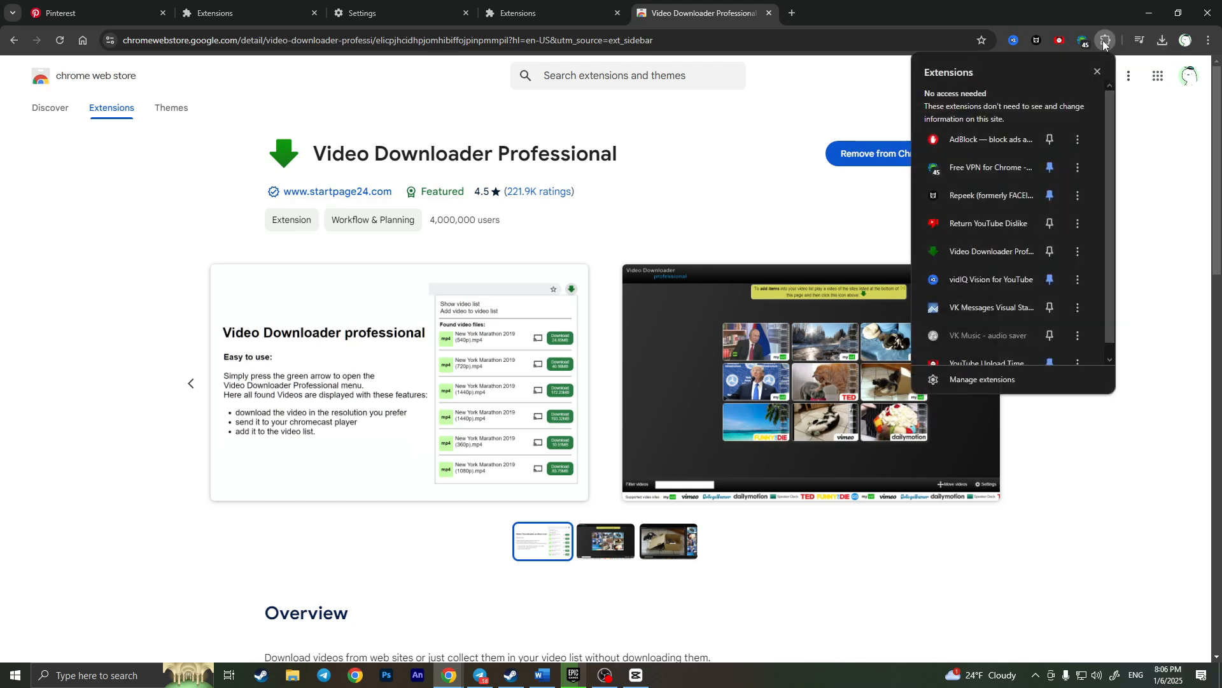
{"action": "mouse_move", "coordinate": [1050, 251]}
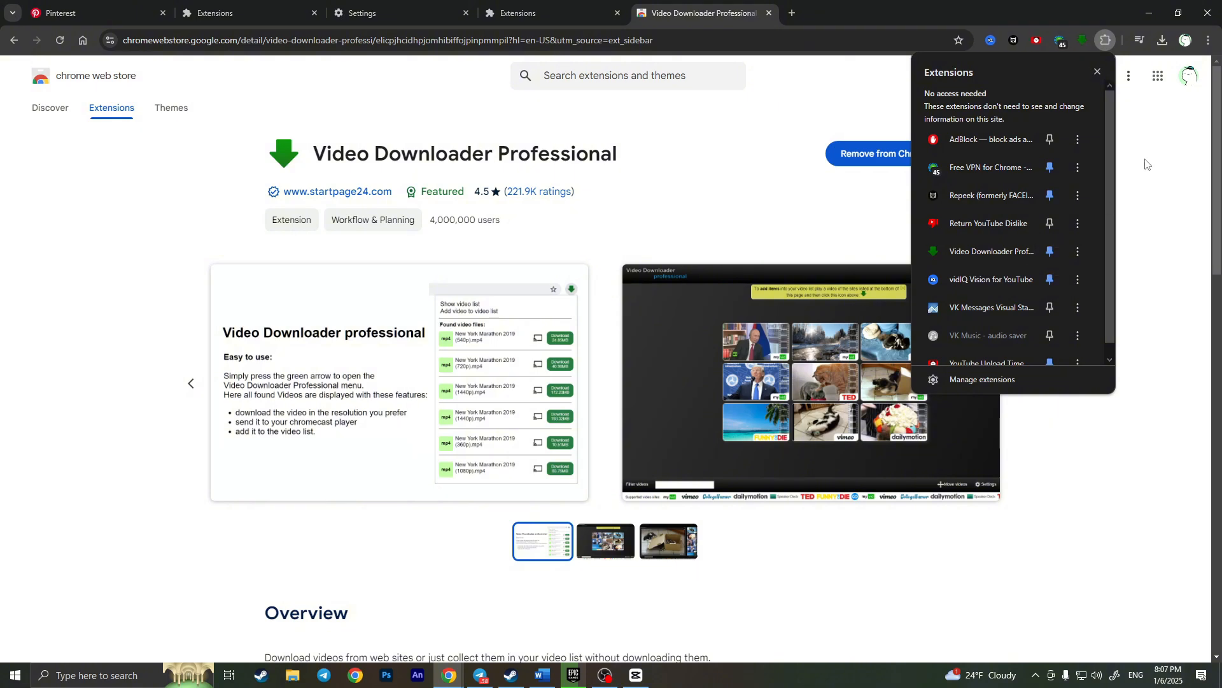
{"action": "left_click", "coordinate": [1082, 40]}
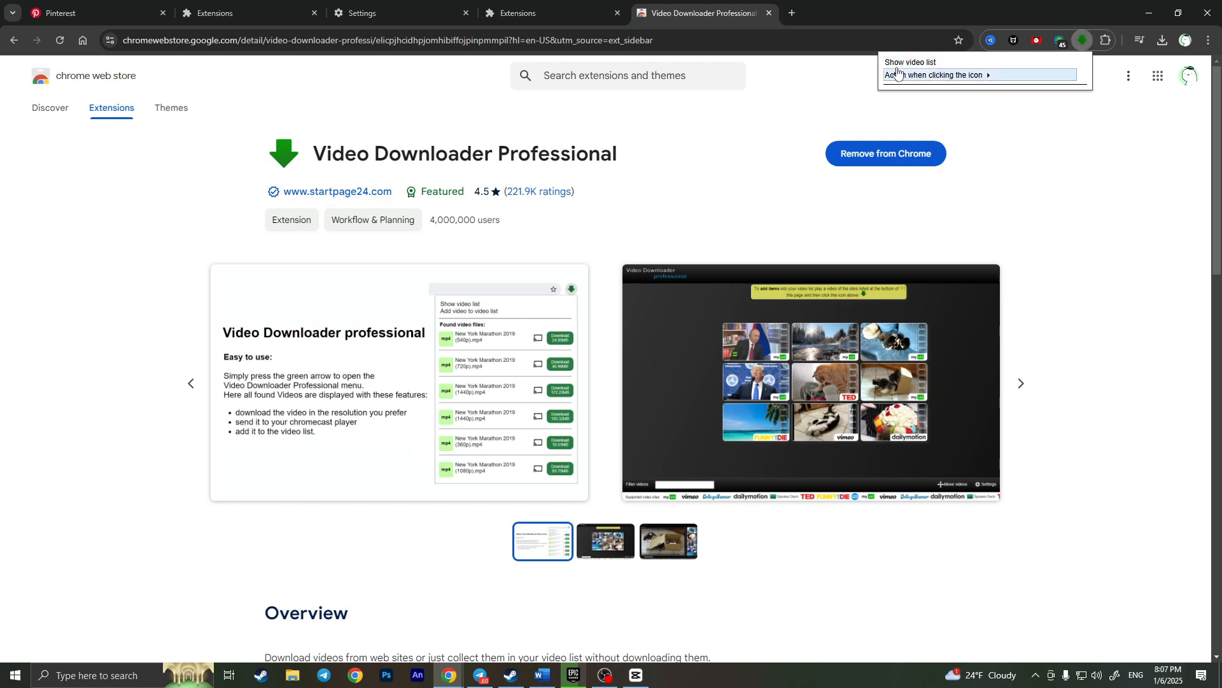
{"action": "mouse_move", "coordinate": [1051, 166]}
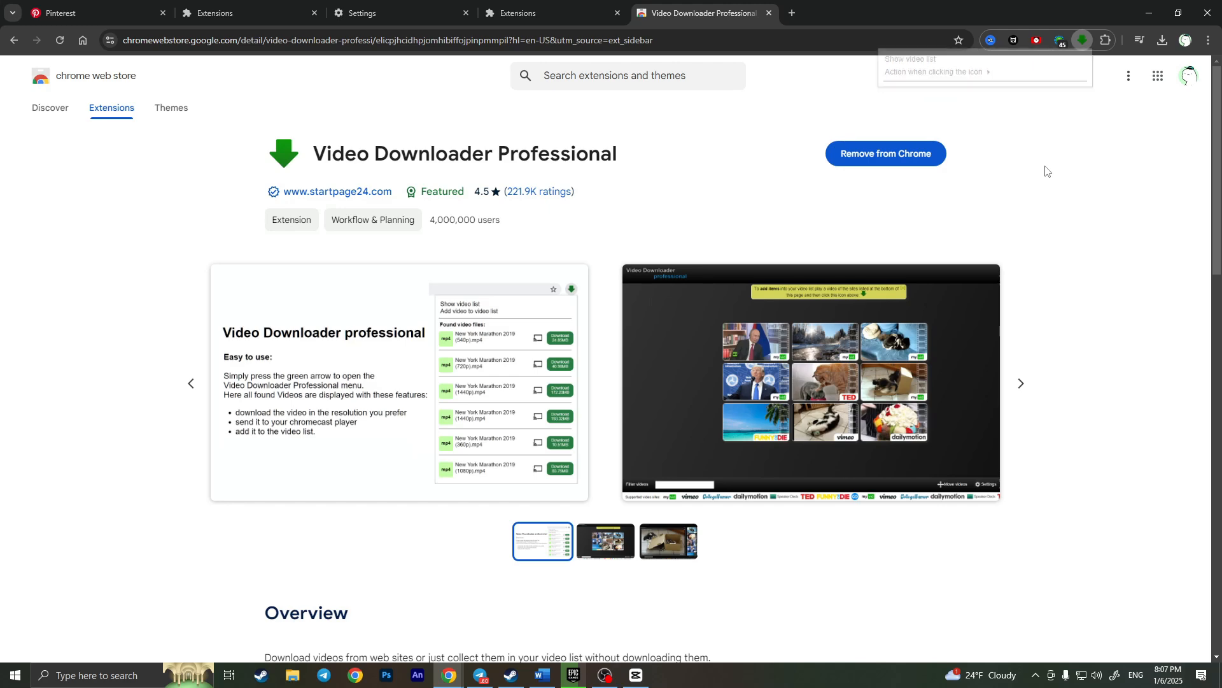
{"action": "left_click", "coordinate": [93, 13]}
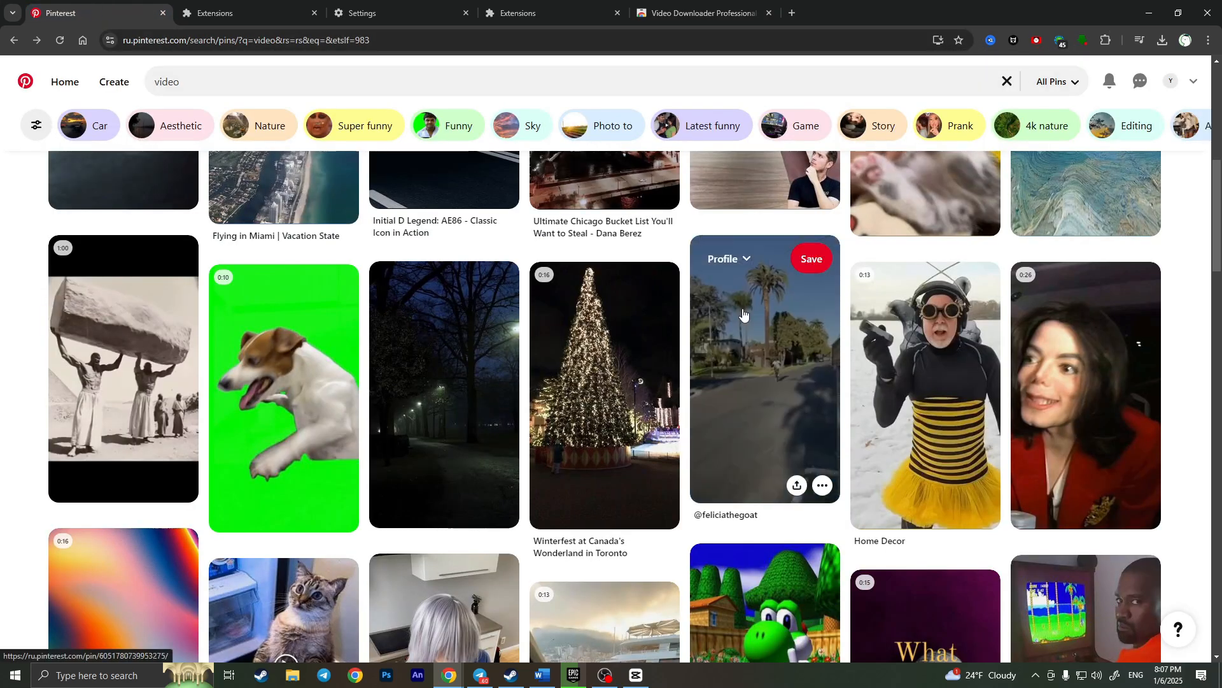
Open the palm-tree street pin and have the downloader list feliciathegoat.mp4.
{"action": "left_click", "coordinate": [764, 367]}
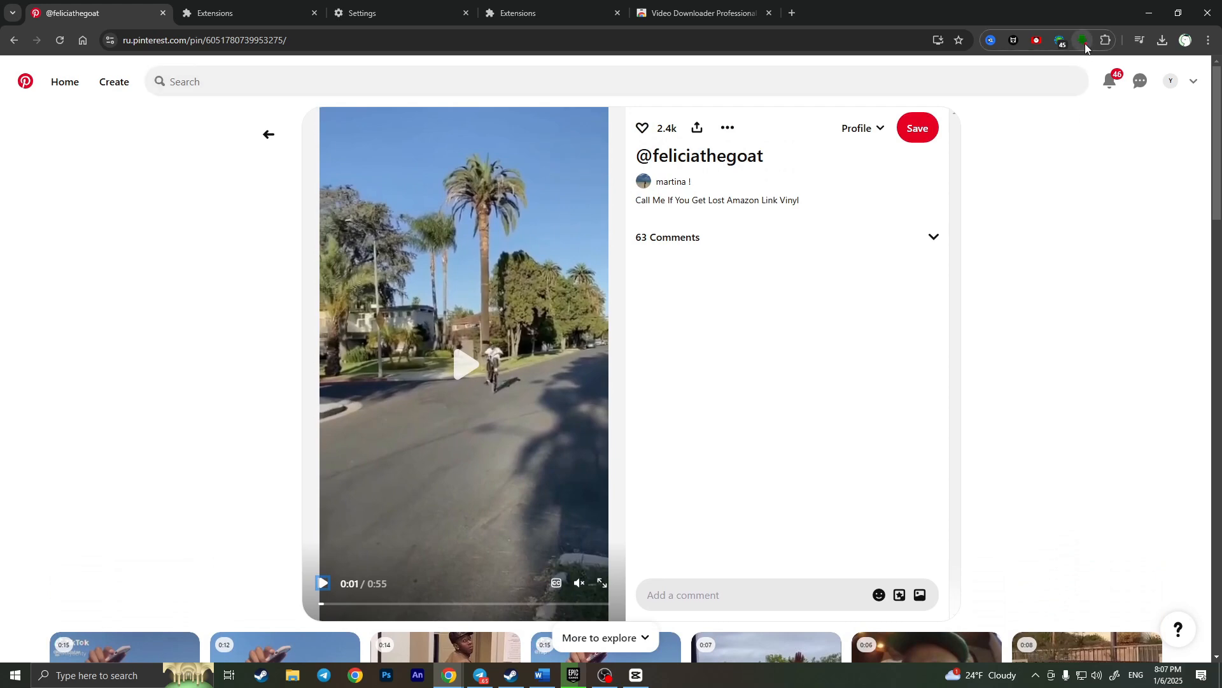
{"action": "left_click", "coordinate": [1082, 41]}
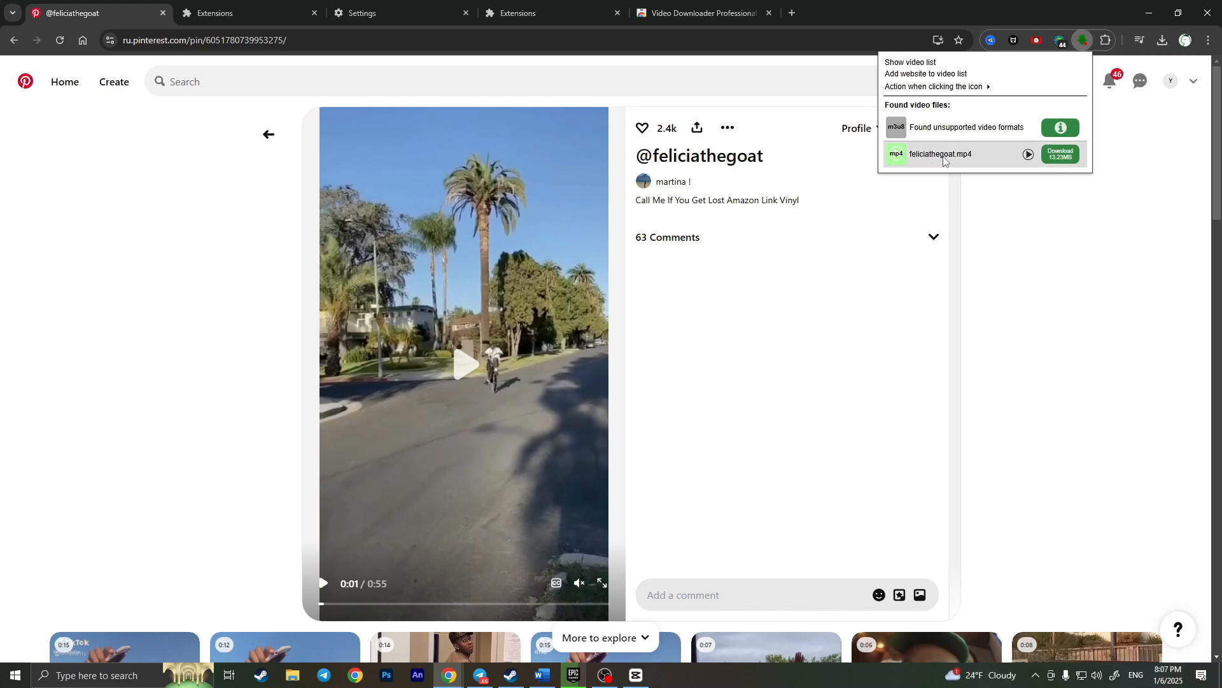
{"action": "mouse_move", "coordinate": [932, 156]}
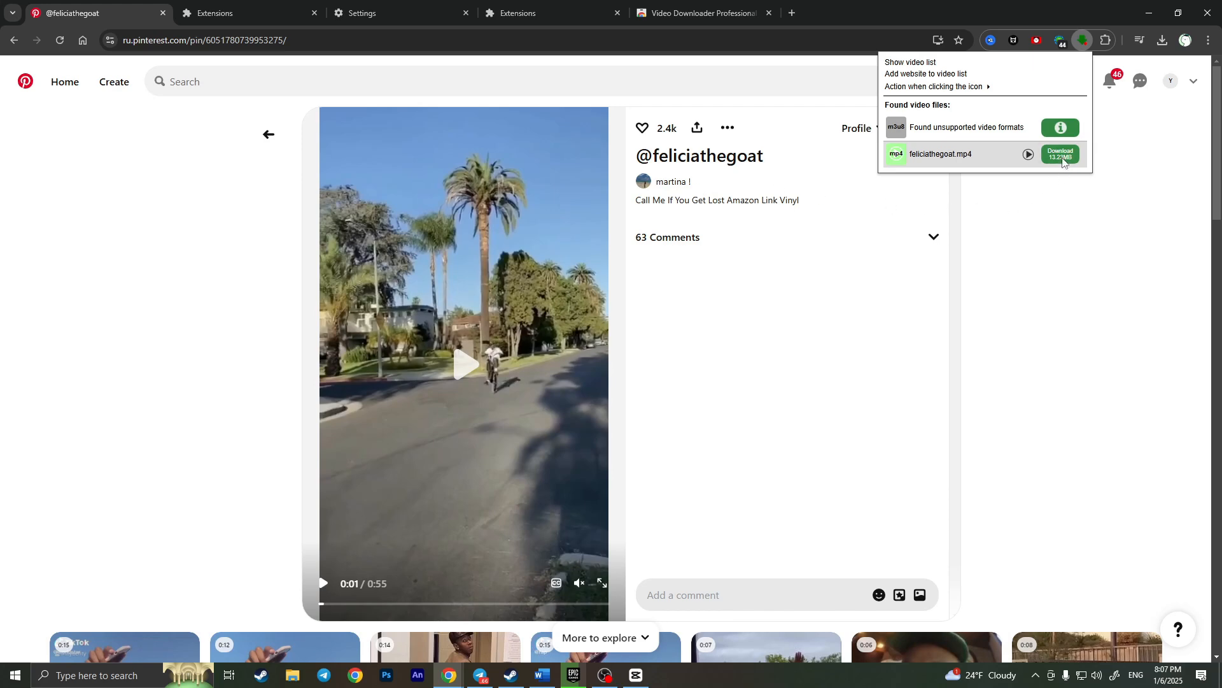
Download the feliciathegoat.mp4 file from the extension popup.
{"action": "left_click", "coordinate": [1059, 154]}
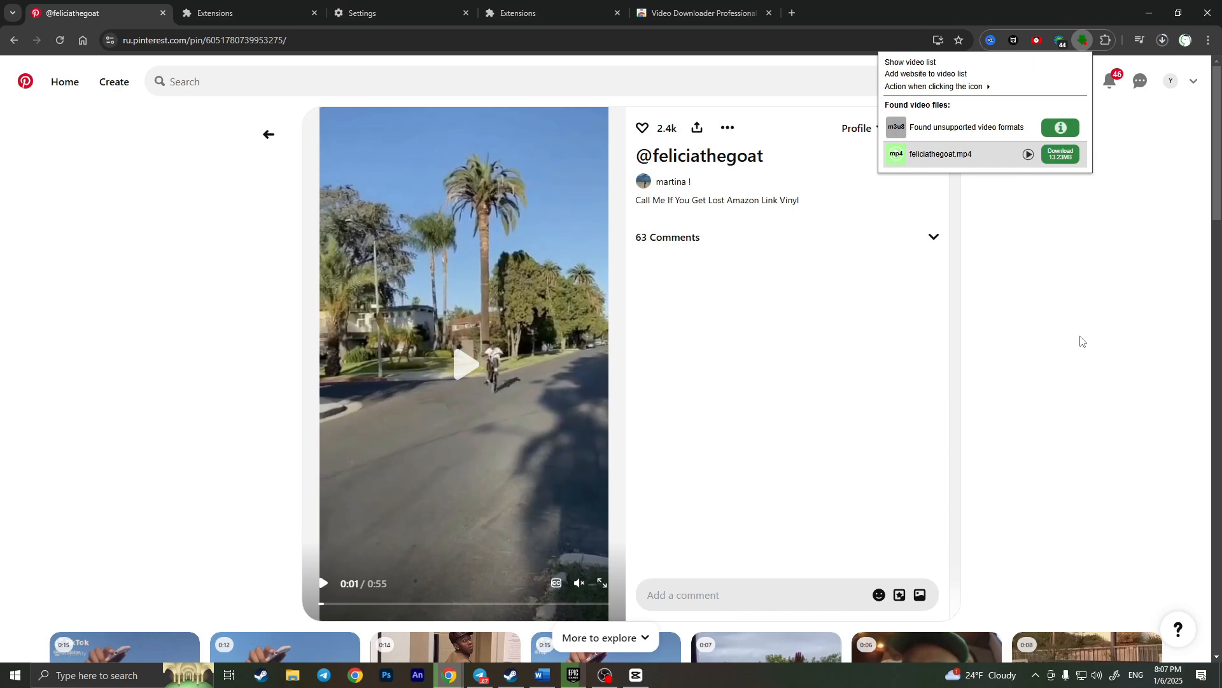
{"action": "mouse_move", "coordinate": [1053, 342]}
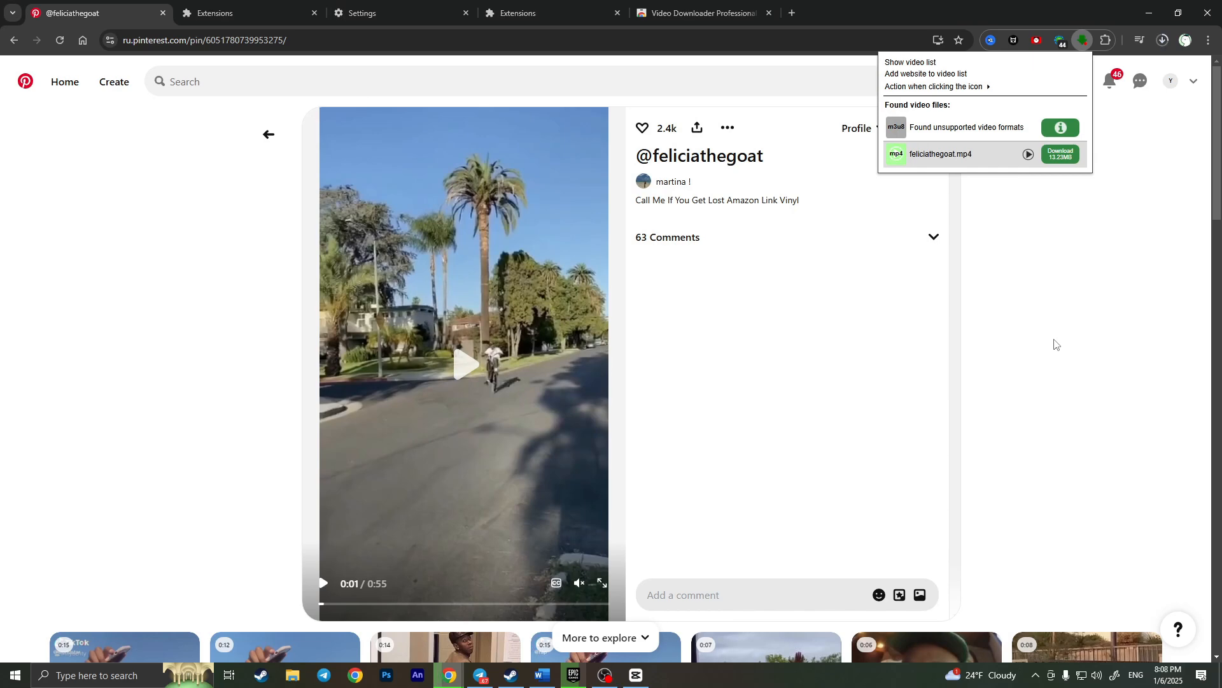
{"action": "mouse_move", "coordinate": [1049, 346]}
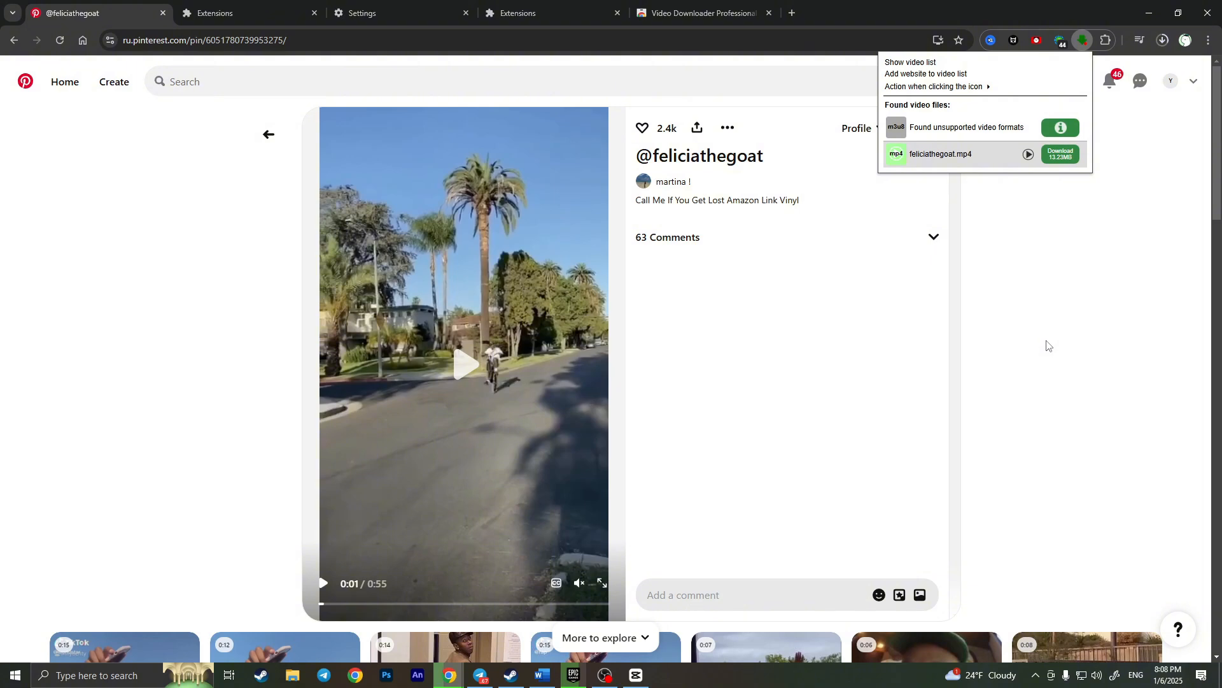
{"action": "mouse_move", "coordinate": [1074, 342]}
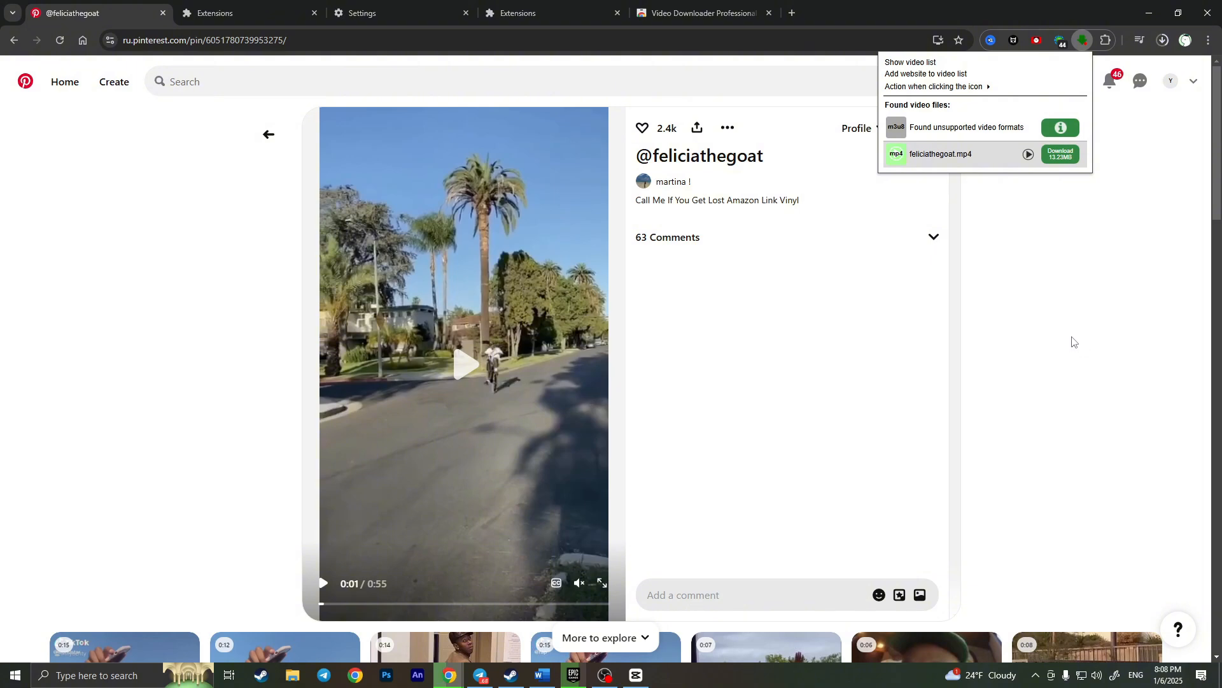